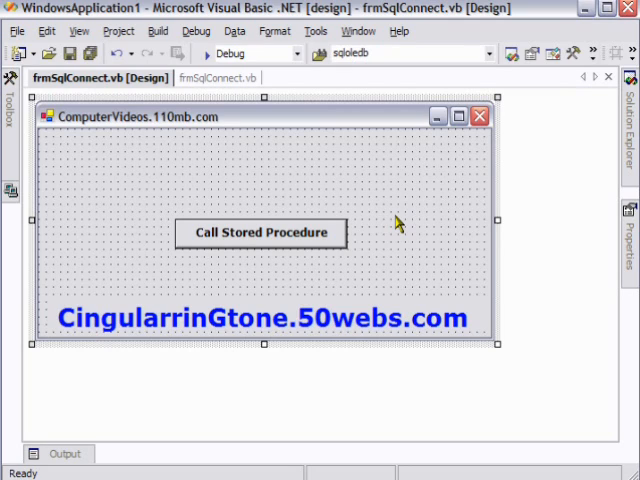
mouse_move(232, 232)
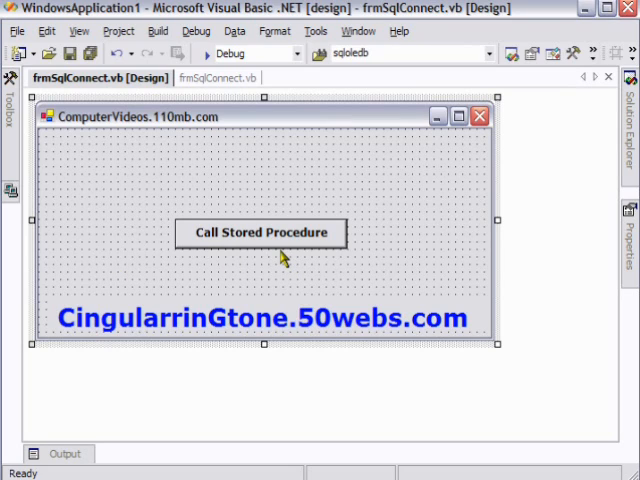
mouse_move(222, 150)
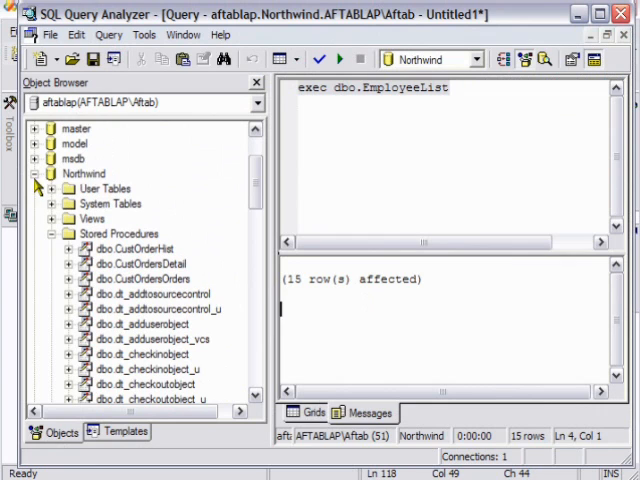
Browse the Northwind Stored Procedures node in Object Browser before returning to the code
click(84, 172)
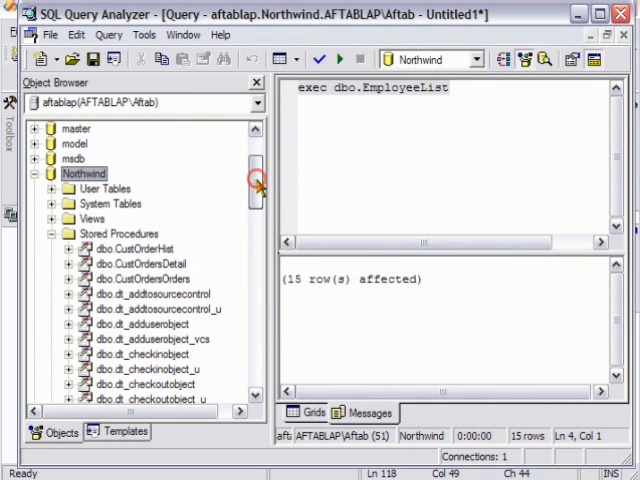
scroll(down, 3)
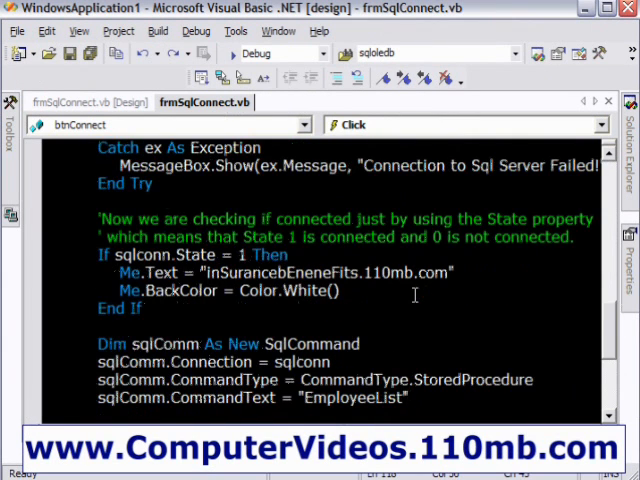
Scroll to the SqlCommand calling EmployeeList and select the sqlconn variable
scroll(down, 3)
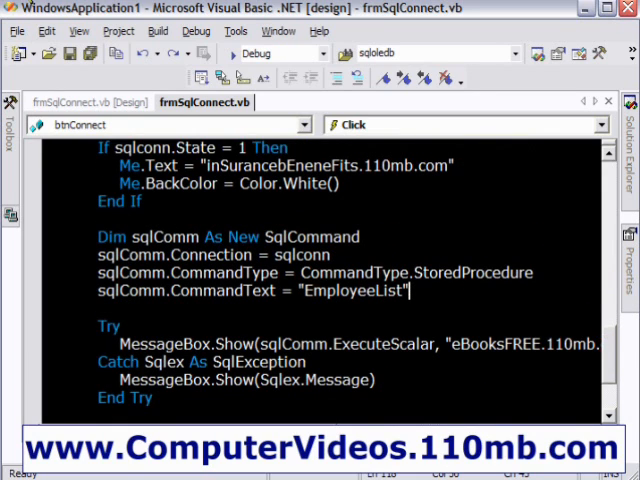
scroll(down, 3)
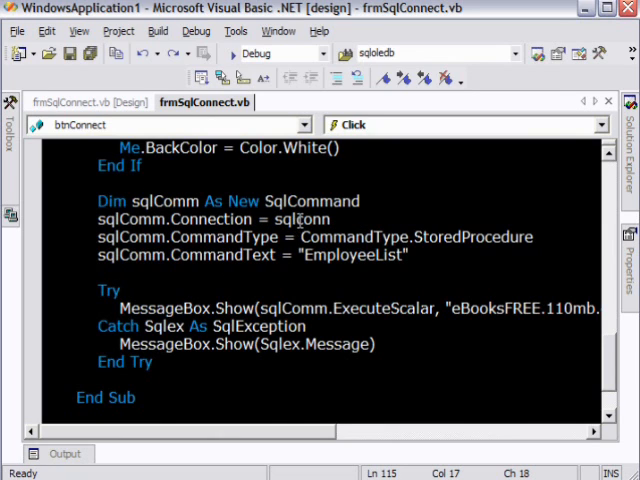
double_click(304, 220)
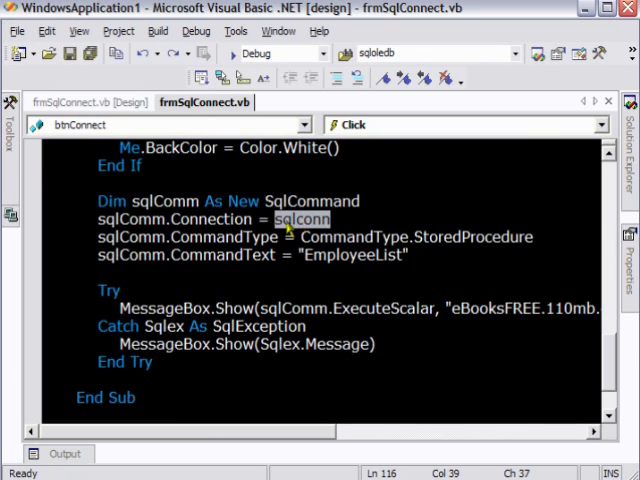
mouse_move(192, 218)
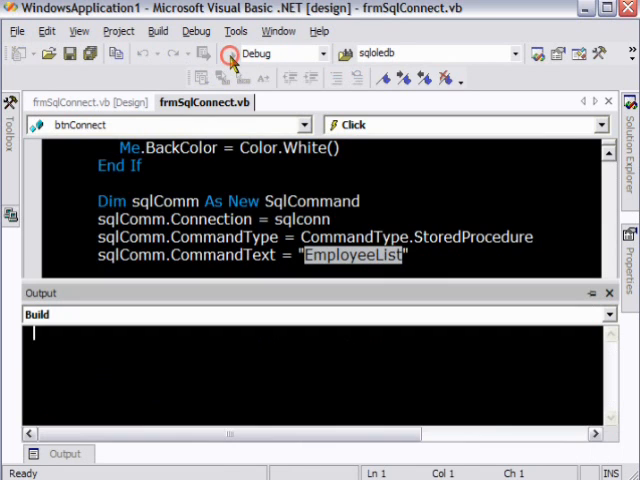
Run the form, call the stored procedure and dismiss the 'Davolio, Nancy' result message
click(224, 58)
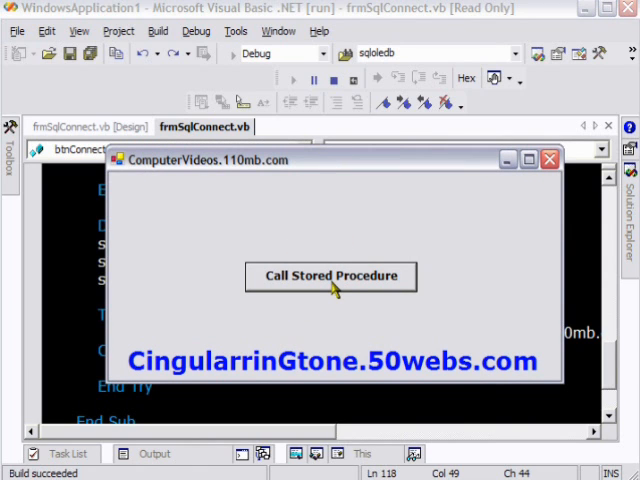
click(330, 276)
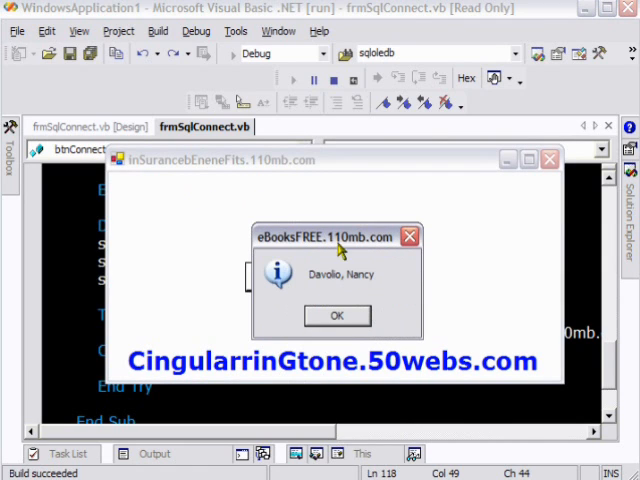
mouse_move(324, 288)
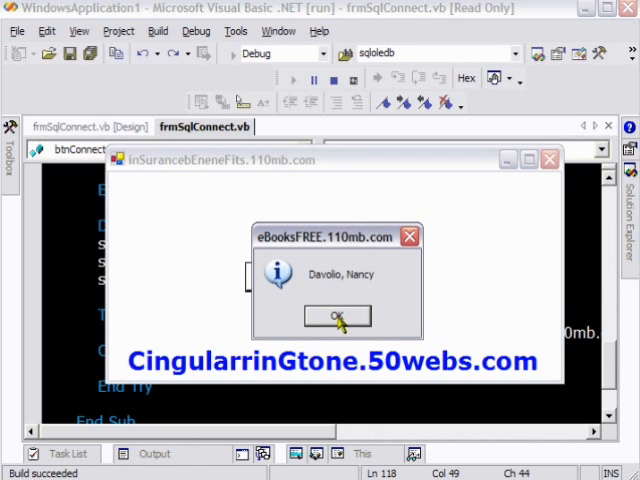
click(336, 316)
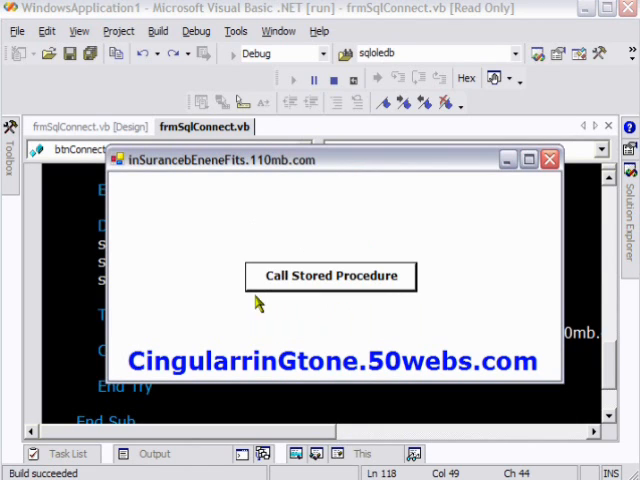
mouse_move(352, 220)
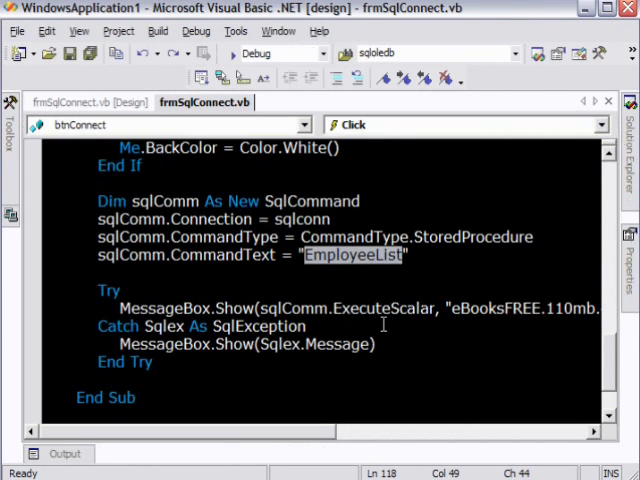
Truncate the CommandText procedure name to 'Em' and comment out the Try/Catch lines
double_click(380, 308)
text(sdf)
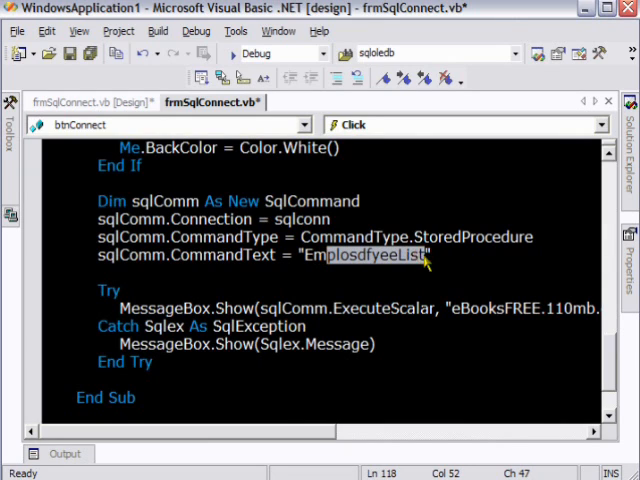
key(Delete)
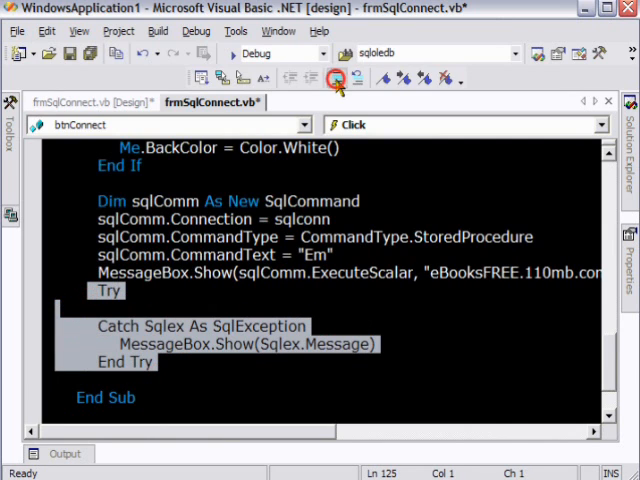
click(336, 78)
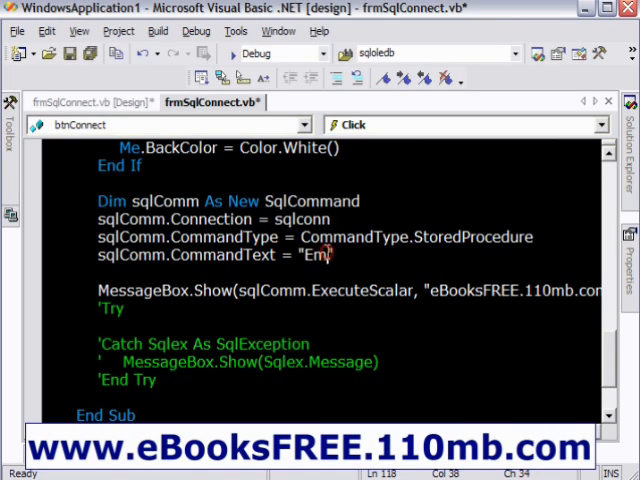
mouse_move(150, 292)
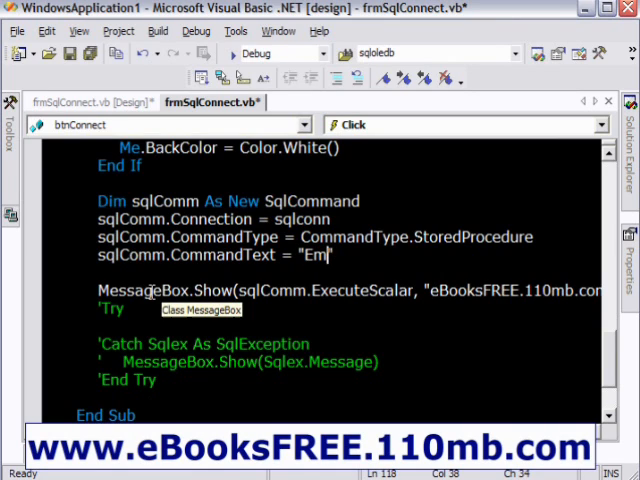
mouse_move(284, 284)
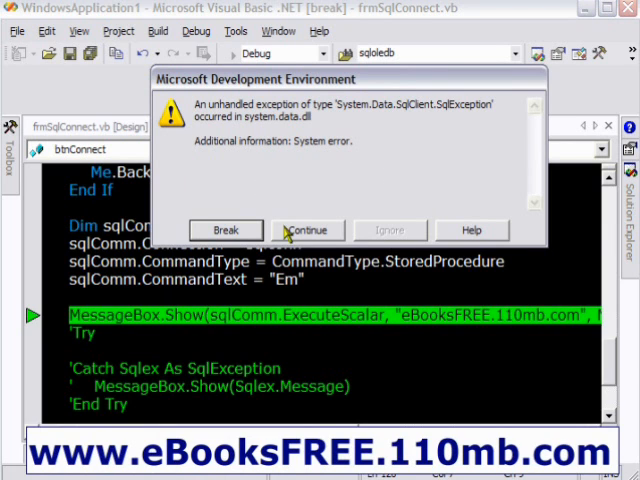
Continue past the unhandled SqlException dialog raised by the missing procedure
click(308, 230)
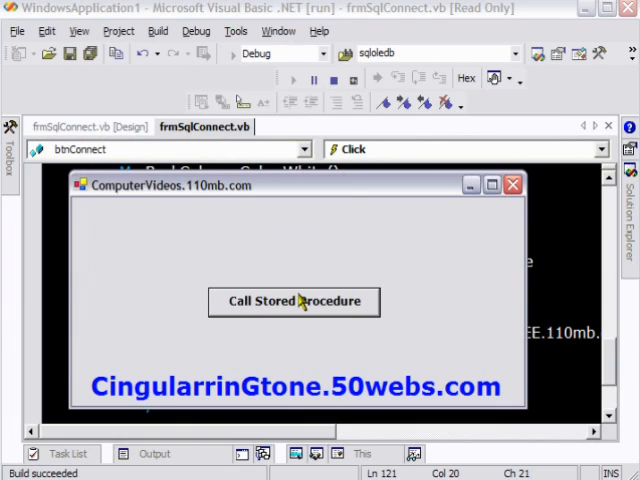
mouse_move(296, 312)
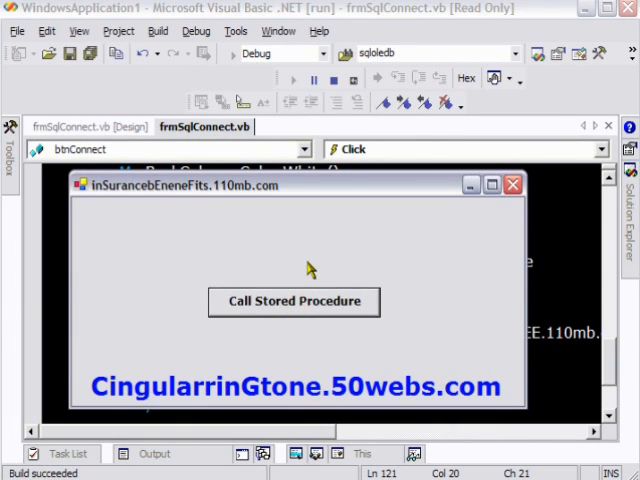
Call the missing procedure and dismiss the friendly 'Could not find stored procedure Em' message
click(292, 300)
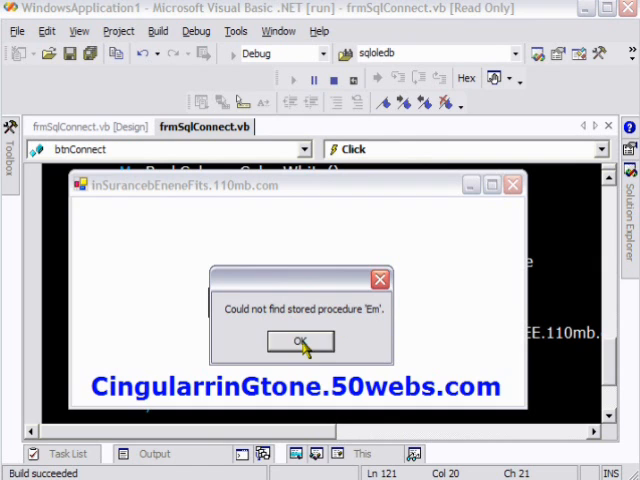
click(300, 340)
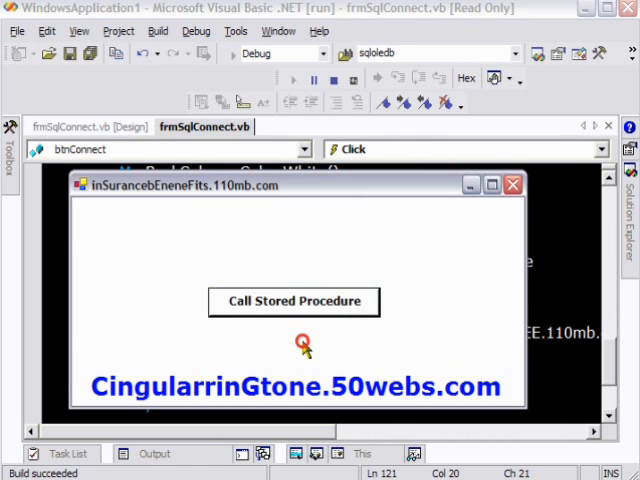